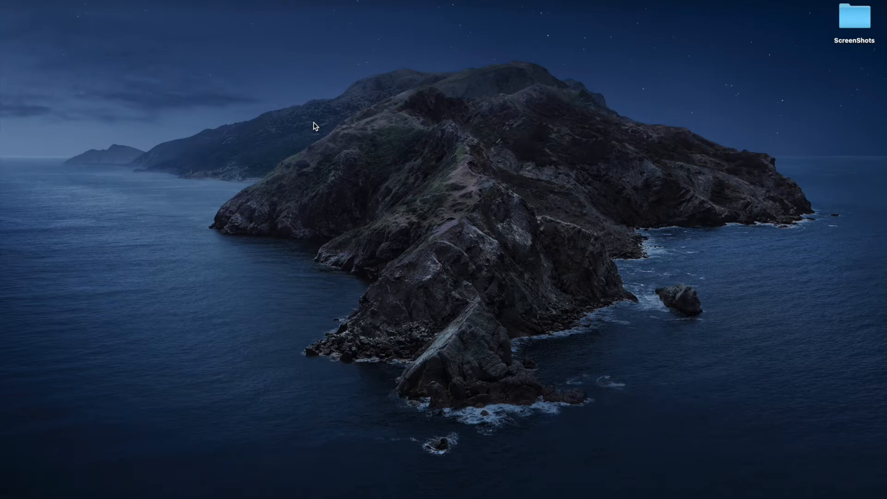
mouse_move(373, 160)
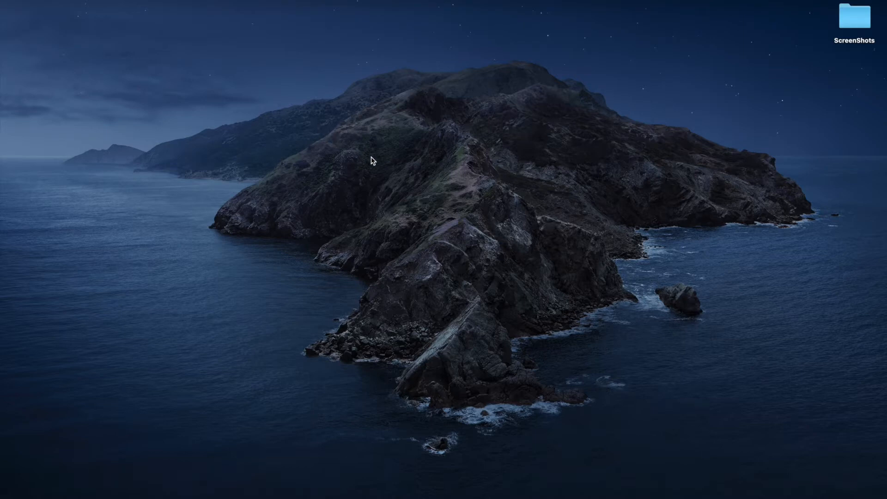
mouse_move(626, 488)
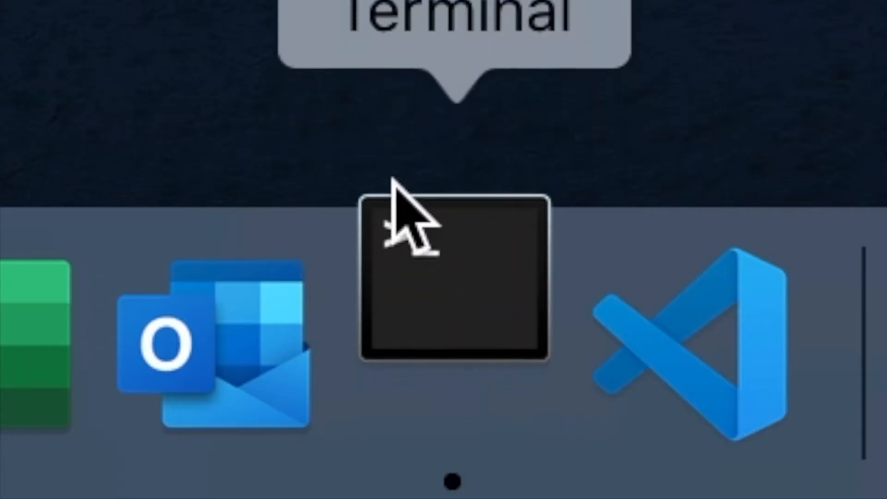
- Enter 'python3 -m pip install selenium' in a new Terminal window
click(453, 283)
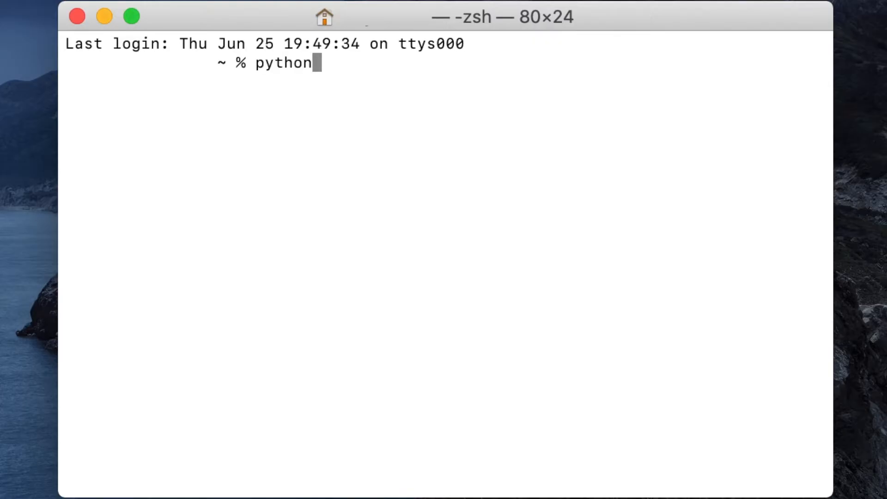
text(3 -m)
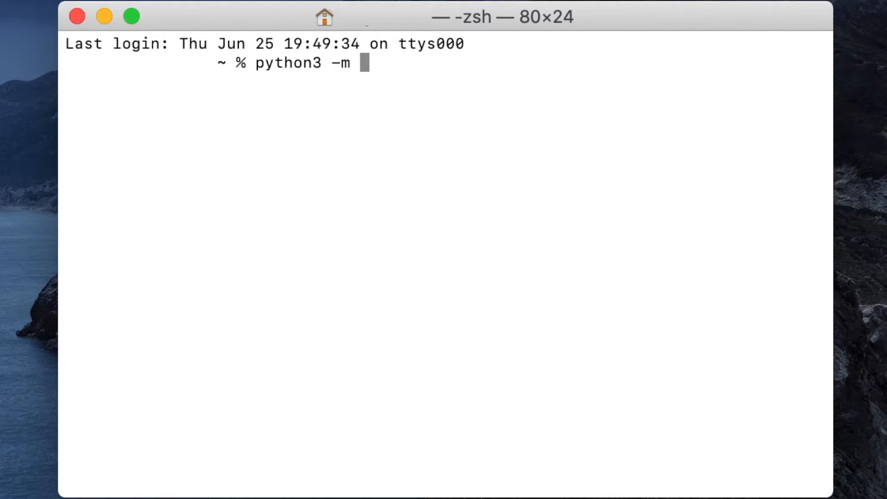
text(pip in)
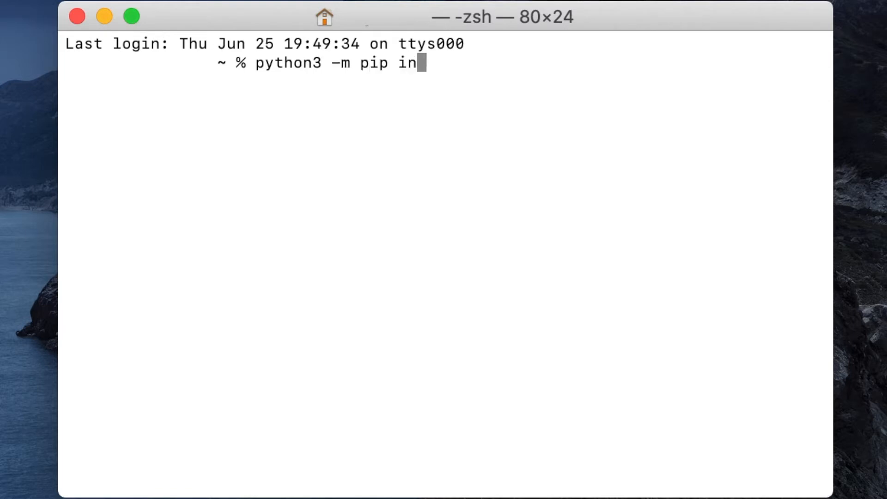
text(stall se)
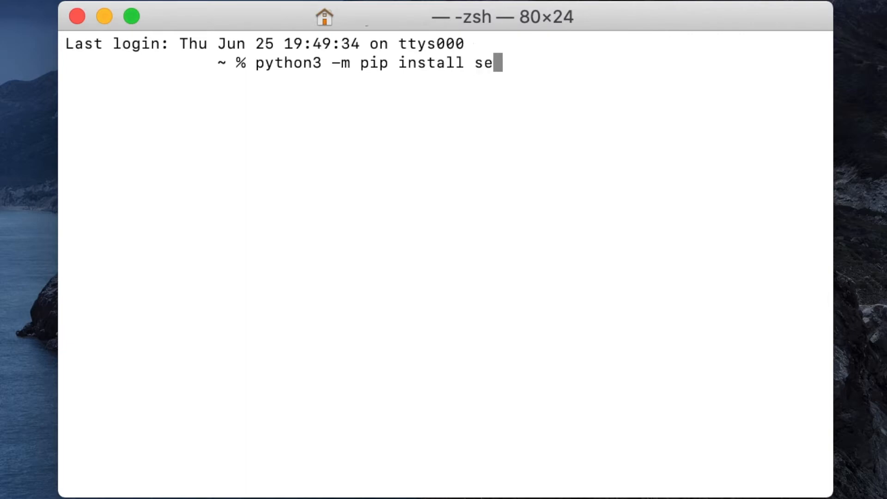
text(lenium)
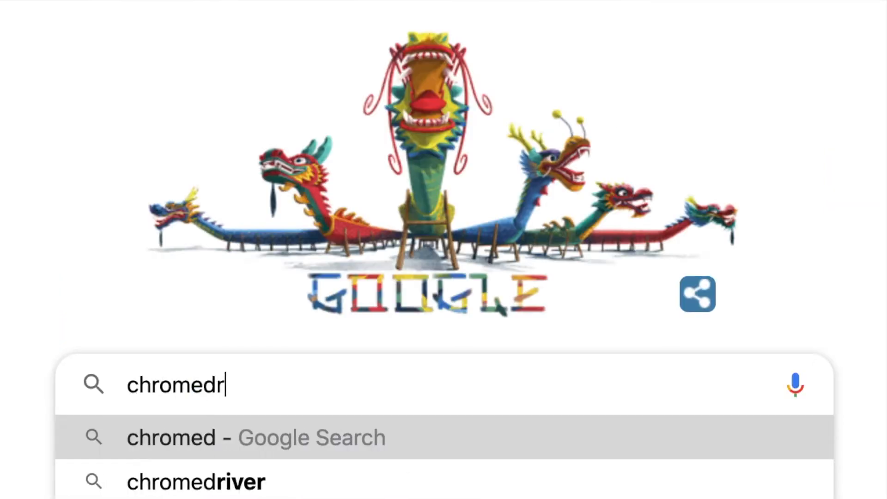
- Search Google for 'chromedriver download' and open the 'Downloads - ChromeDriver' result
text(iver download)
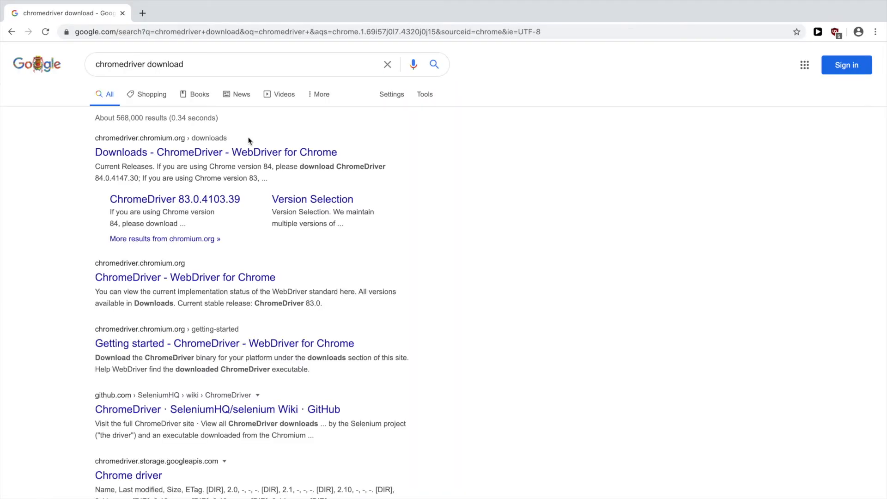
click(216, 152)
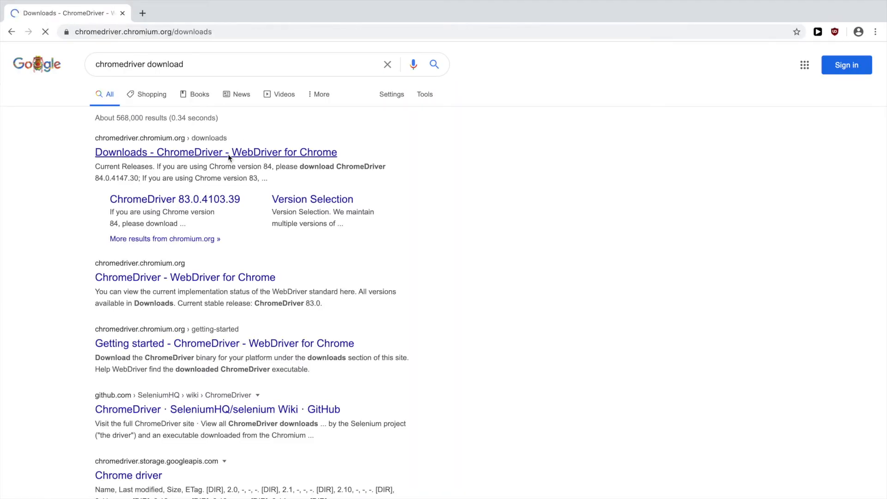
click(215, 151)
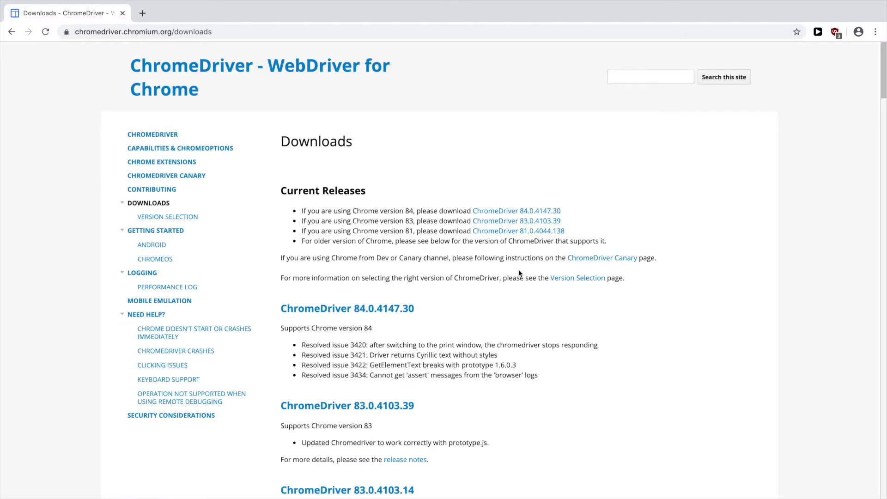
mouse_move(425, 224)
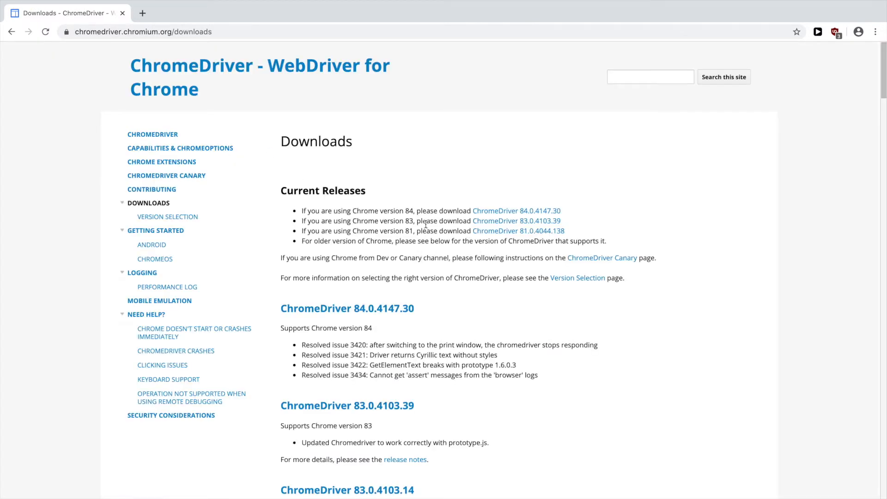
mouse_move(756, 168)
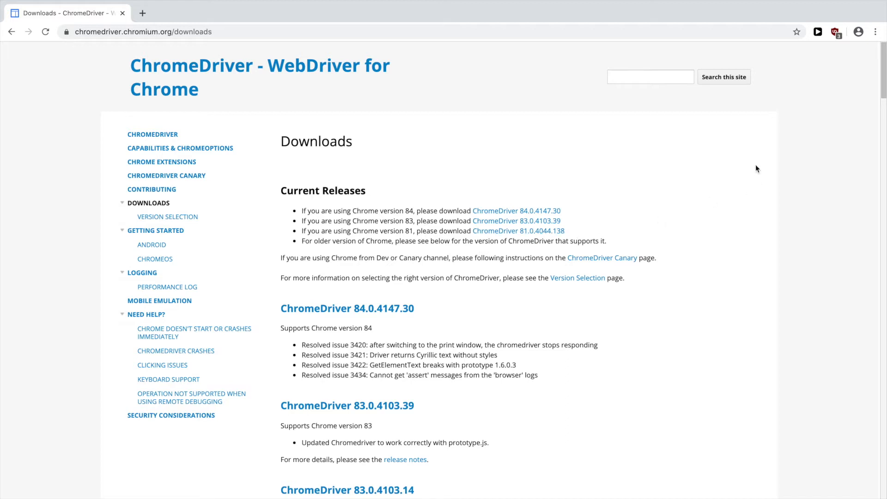
- Confirm Chrome is version 83 in About Google Chrome, then pick ChromeDriver 83.0.4103.39
click(876, 32)
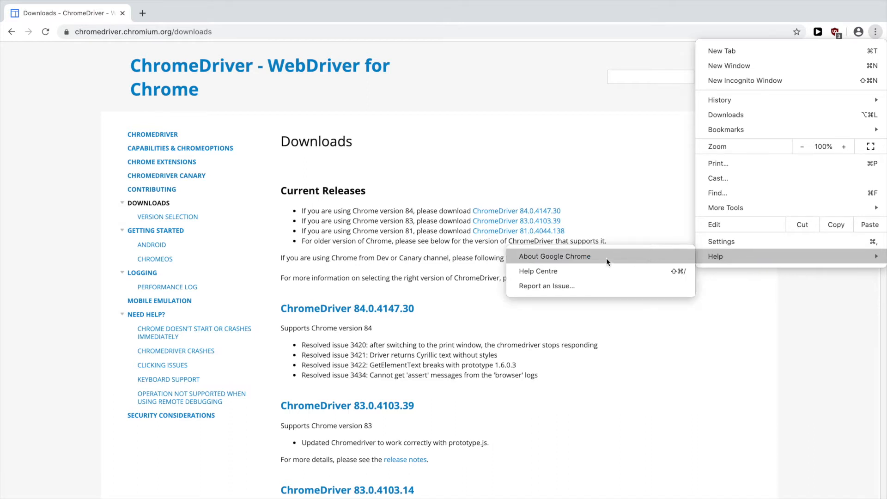
click(555, 256)
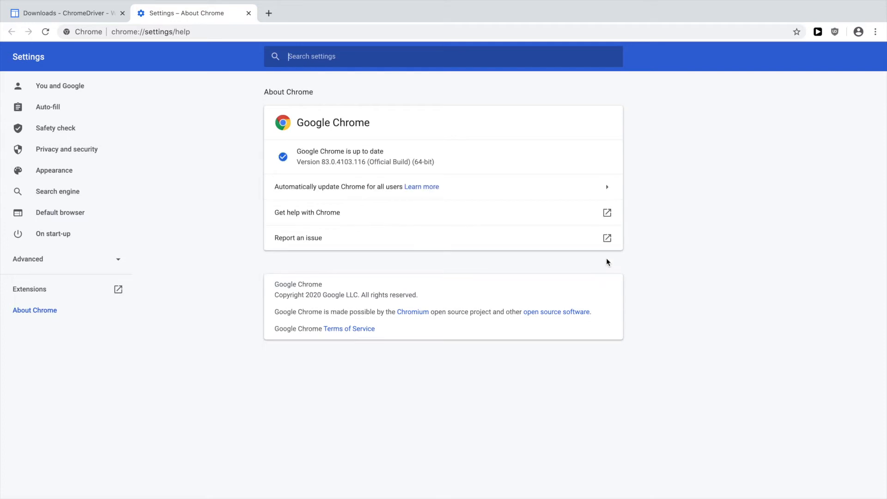
mouse_move(322, 164)
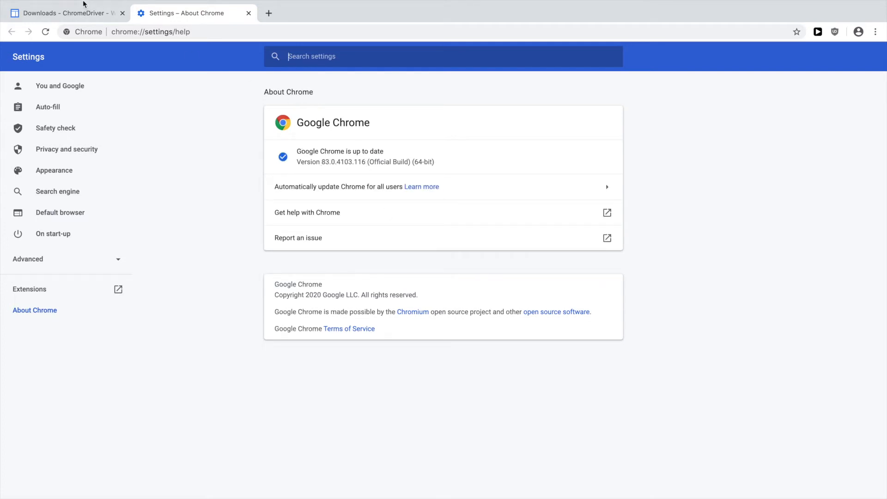
click(63, 13)
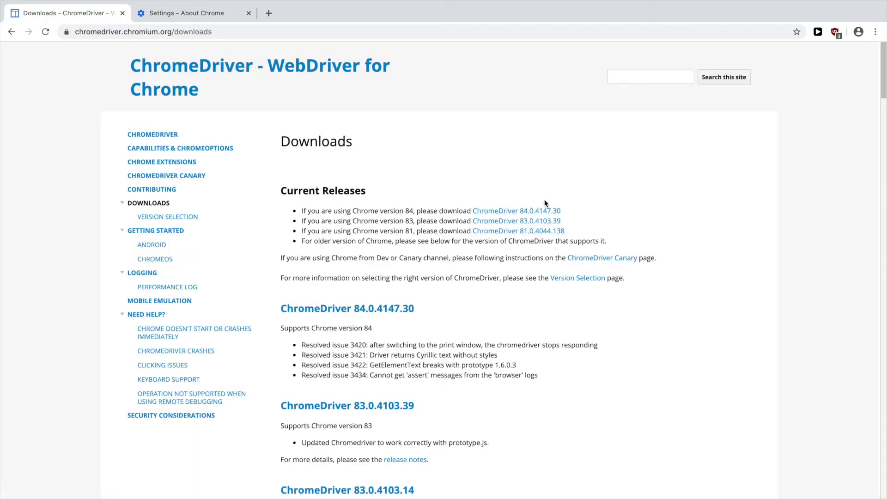
click(516, 221)
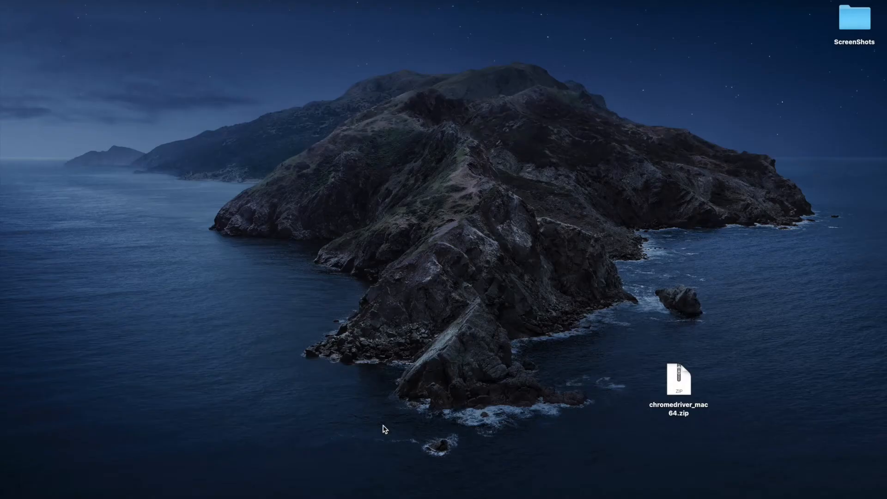
mouse_move(678, 386)
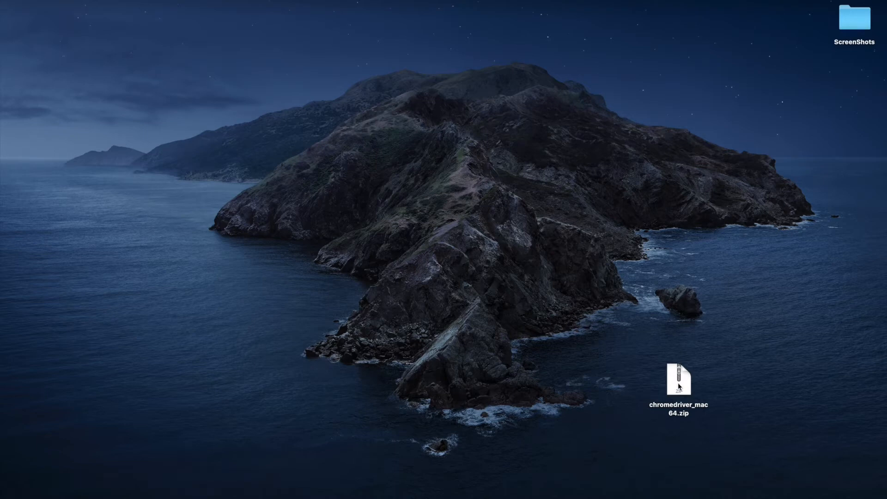
- Unzip chromedriver_mac64.zip on the desktop to extract chromedriver
double_click(678, 378)
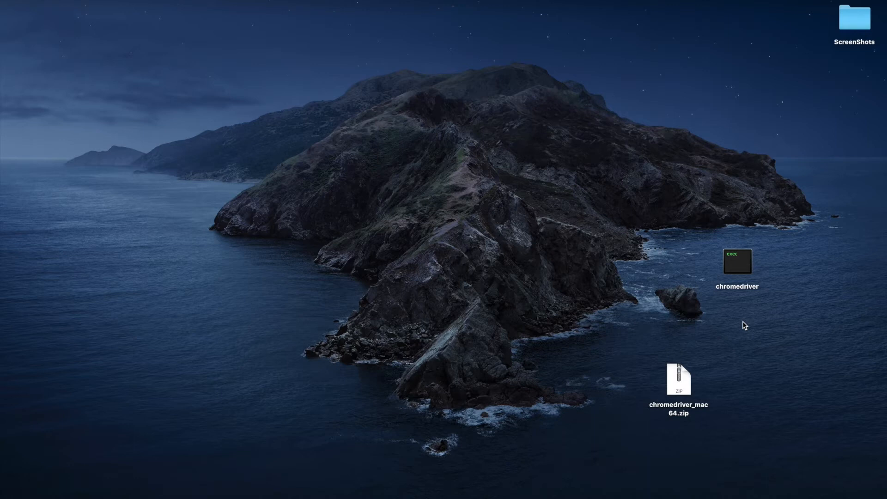
mouse_move(737, 269)
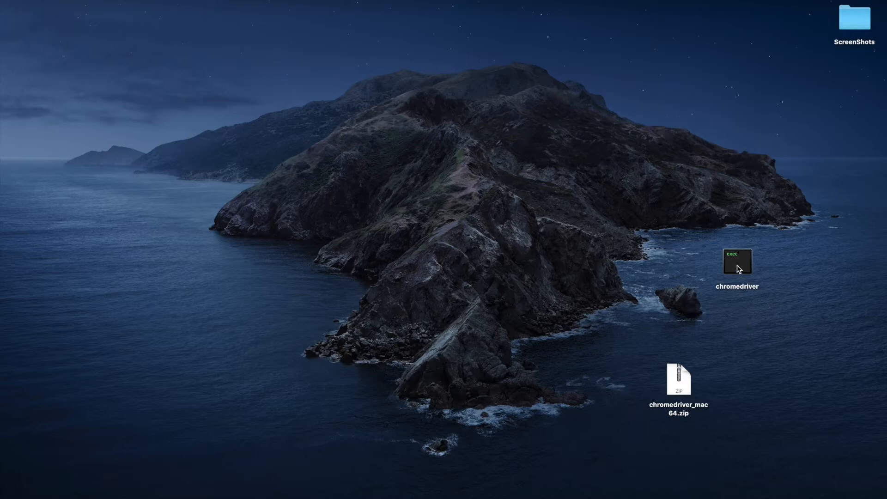
- Launch chromedriver, allowing the Gatekeeper warning and Desktop folder access
double_click(736, 260)
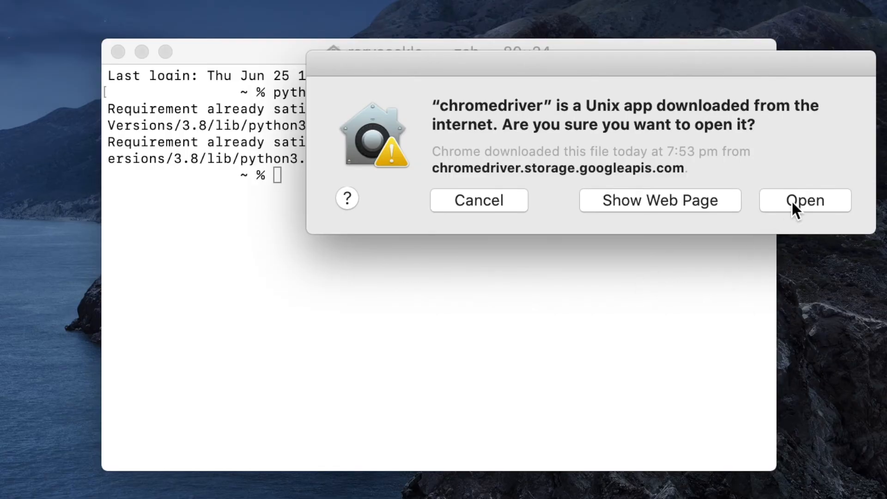
click(804, 200)
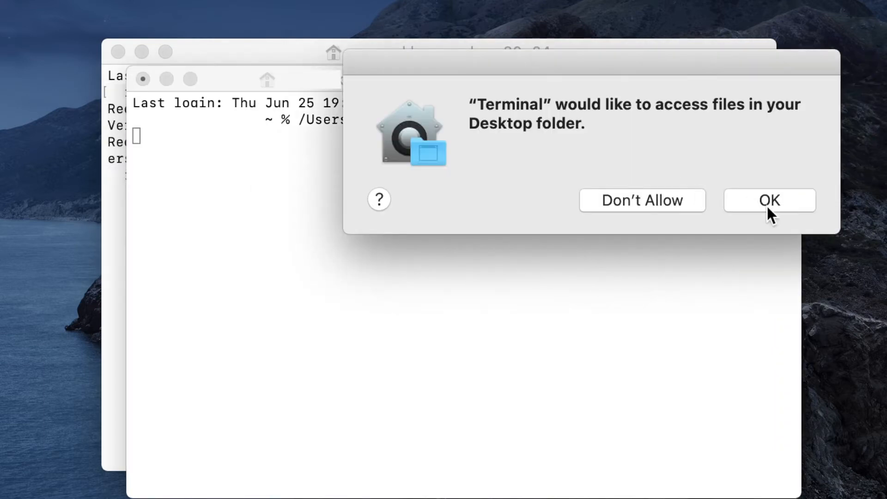
click(768, 200)
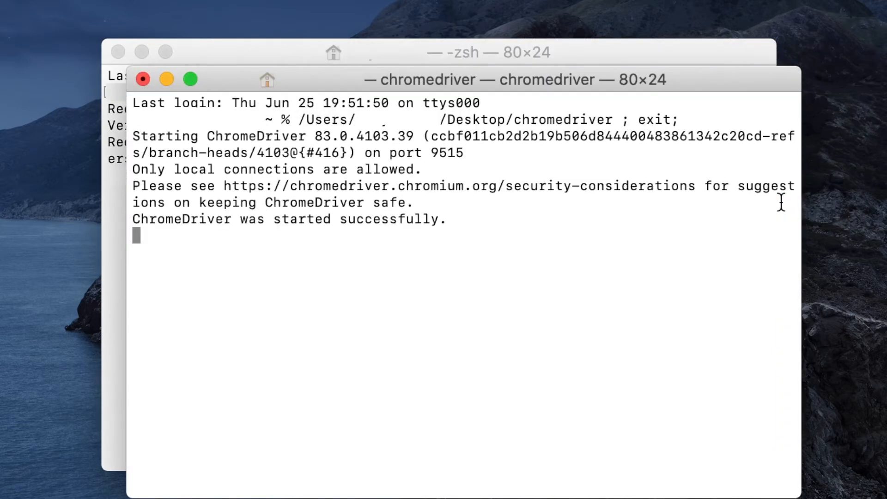
mouse_move(332, 267)
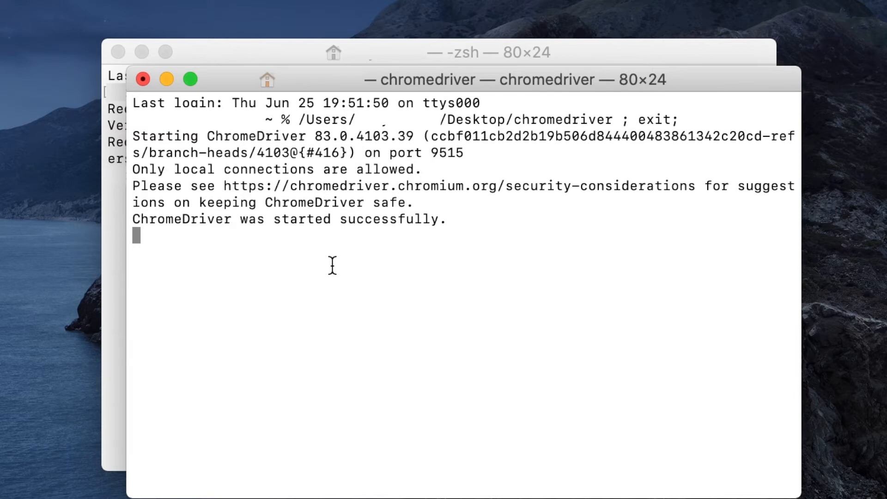
mouse_move(327, 295)
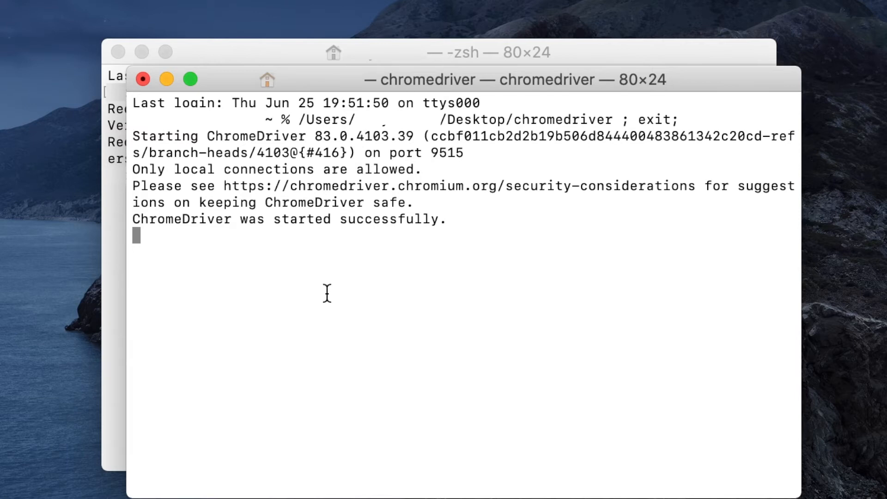
mouse_move(339, 323)
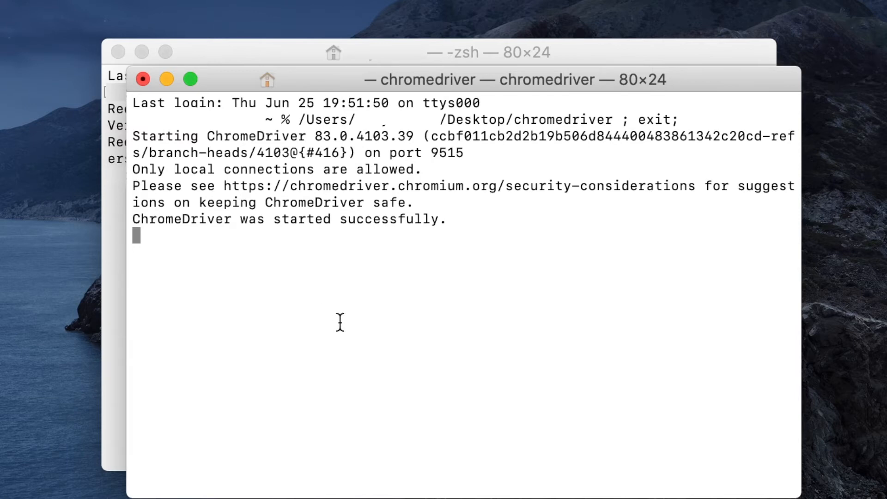
mouse_move(274, 250)
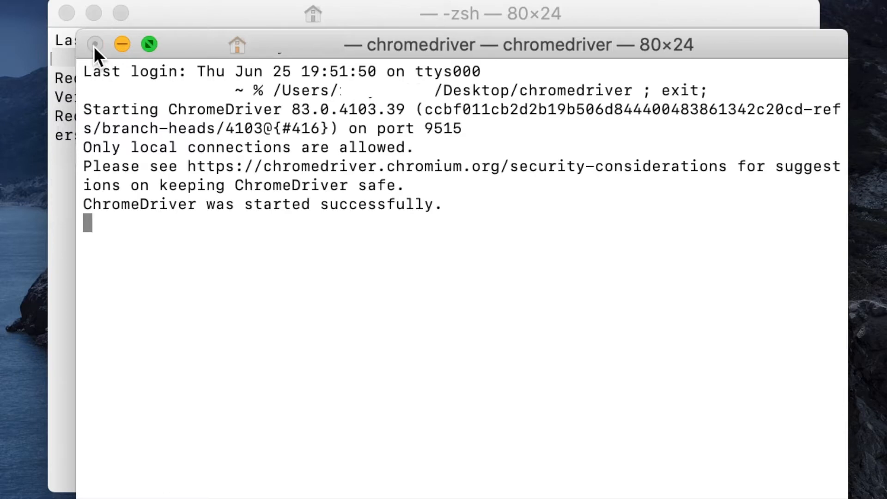
- Change the Terminal to /Users/<user>/desktop and select the xattr quarantine command on Stack Overflow
click(95, 45)
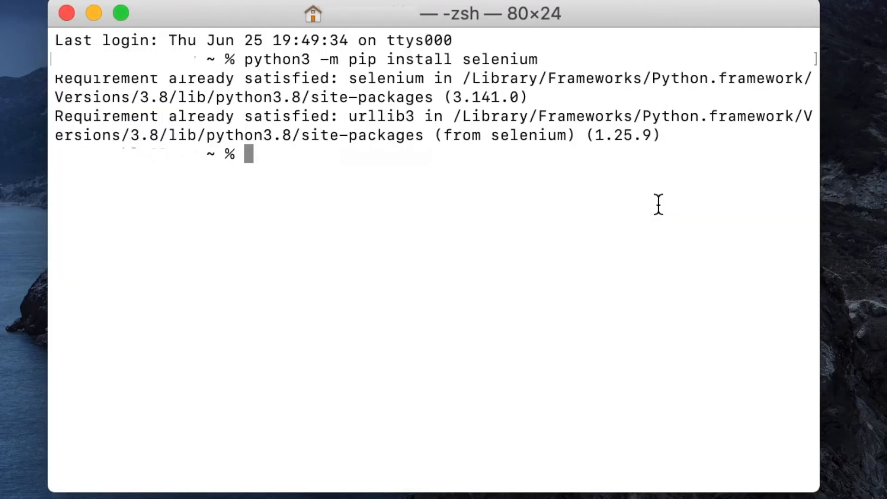
text(cd)
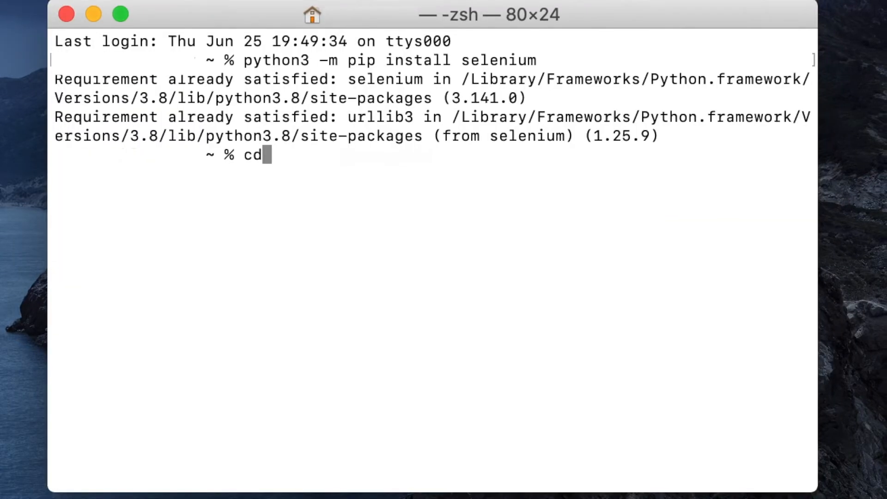
text(/)
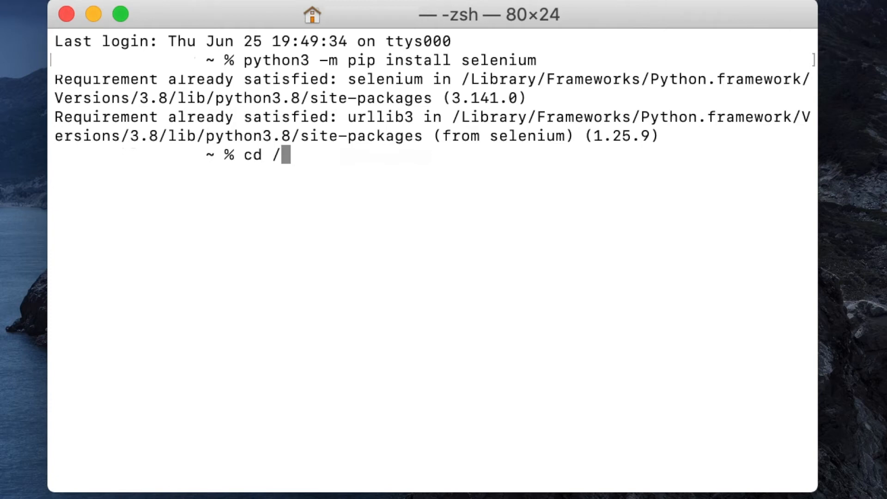
text(Users/)
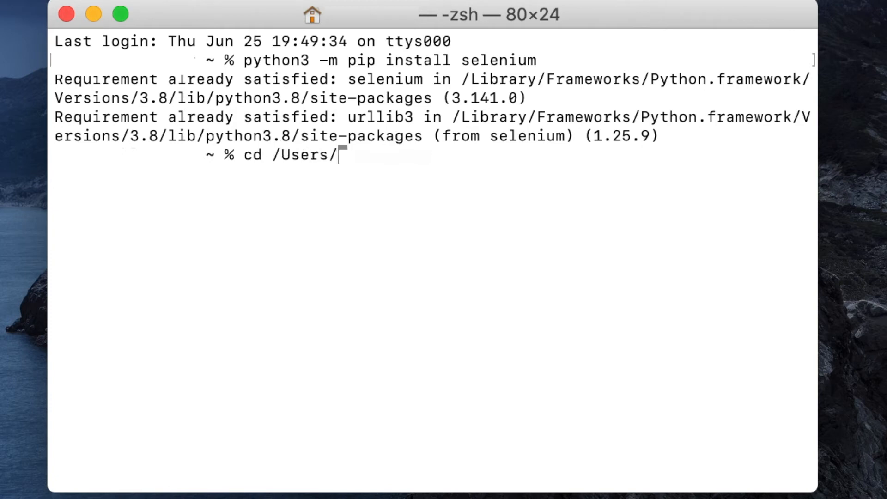
text(/desk)
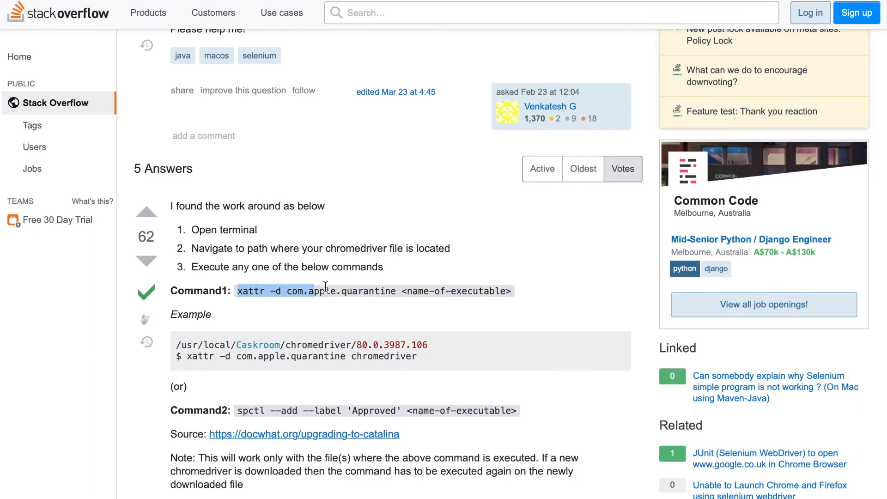
drag(323, 290, 512, 291)
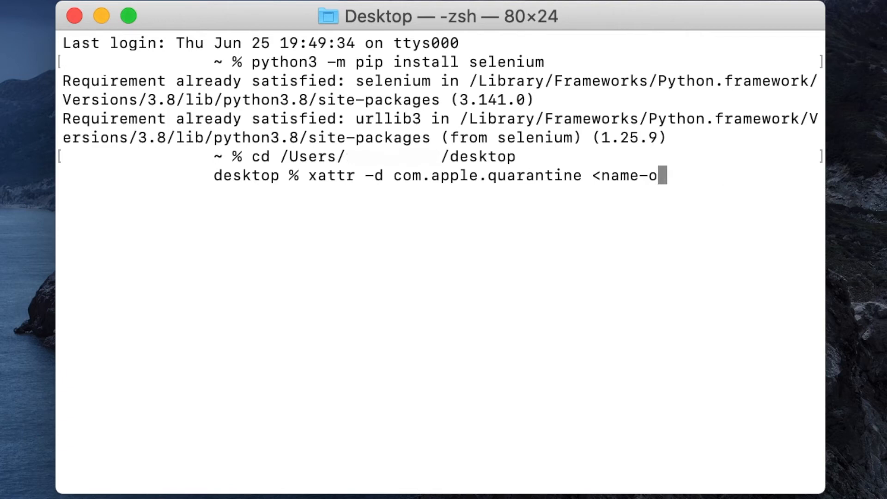
- Run 'xattr -d com.apple.quarantine chromedriver', replacing the placeholder with chromedriver
key(Backspace)
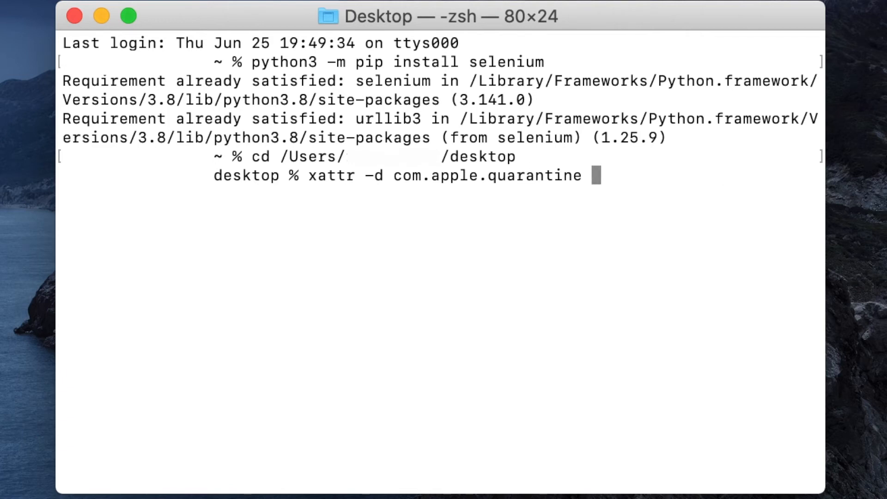
text(chromed)
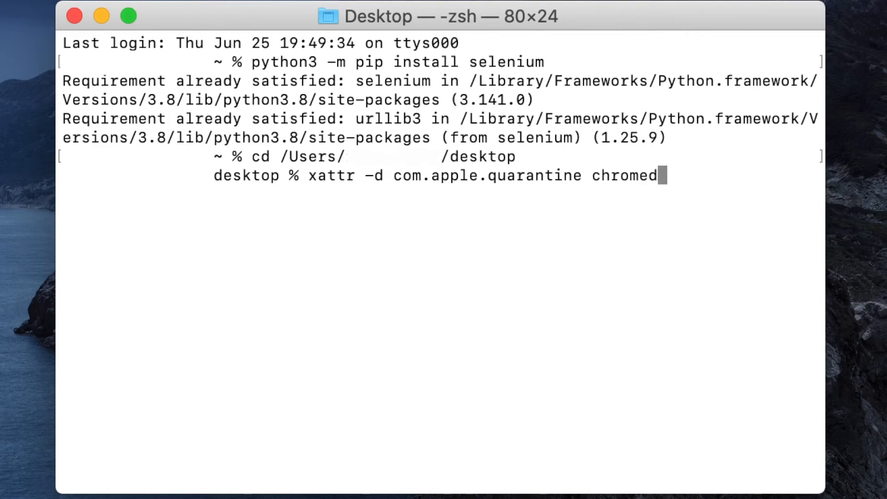
text(river)
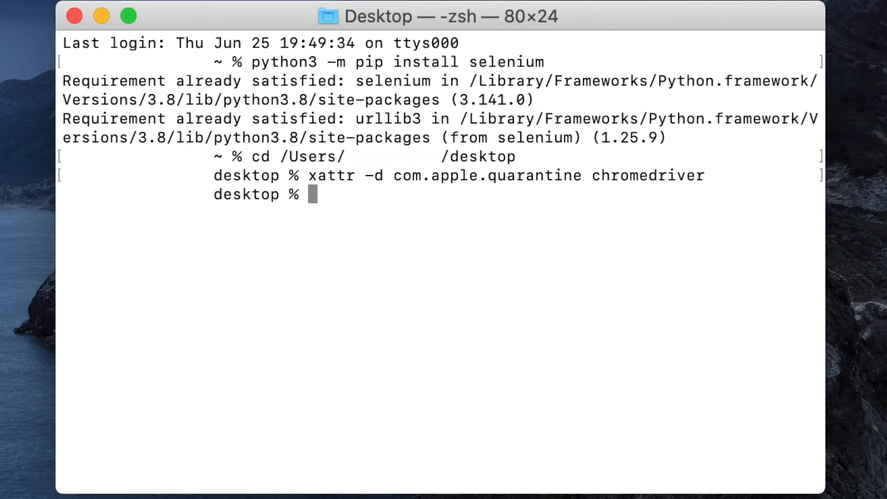
mouse_move(564, 435)
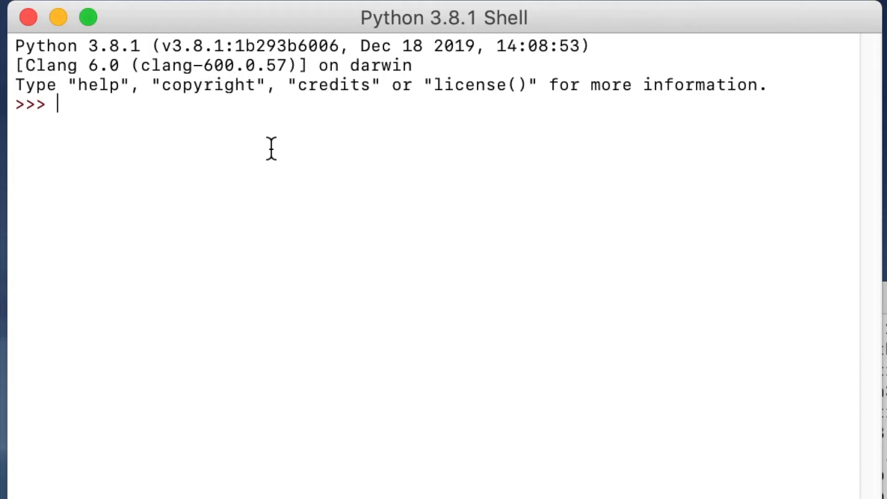
mouse_move(174, 237)
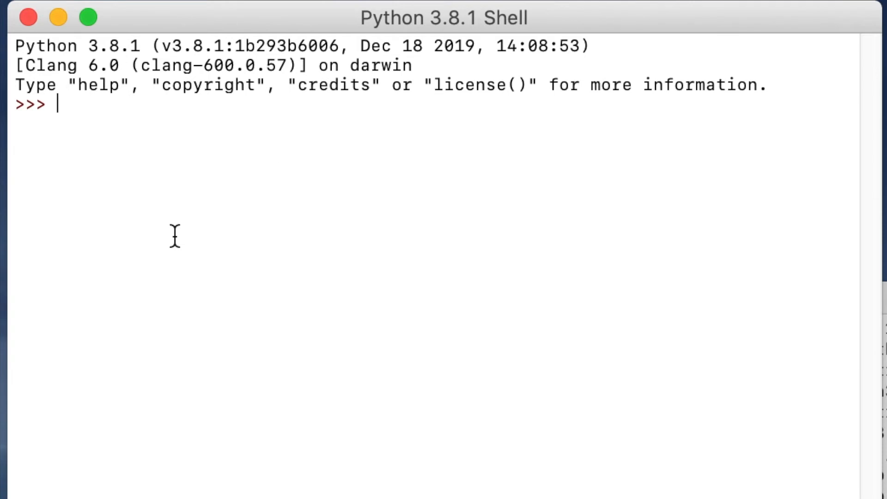
- Run 'from selenium import webdriver' in the IDLE shell
text(from)
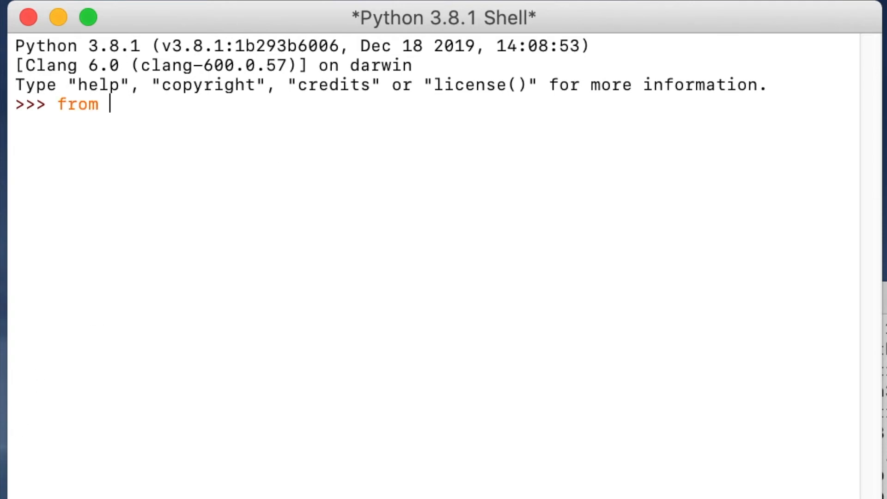
text(selenium)
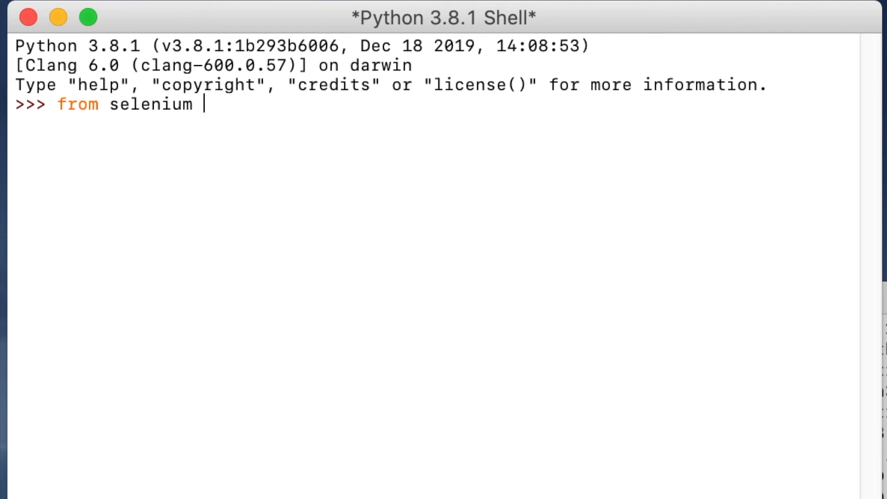
text(import webdriv)
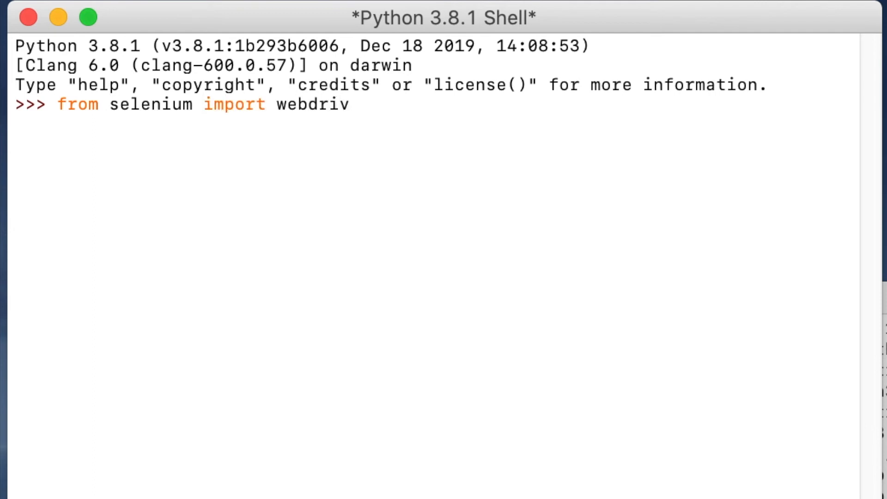
key(enter)
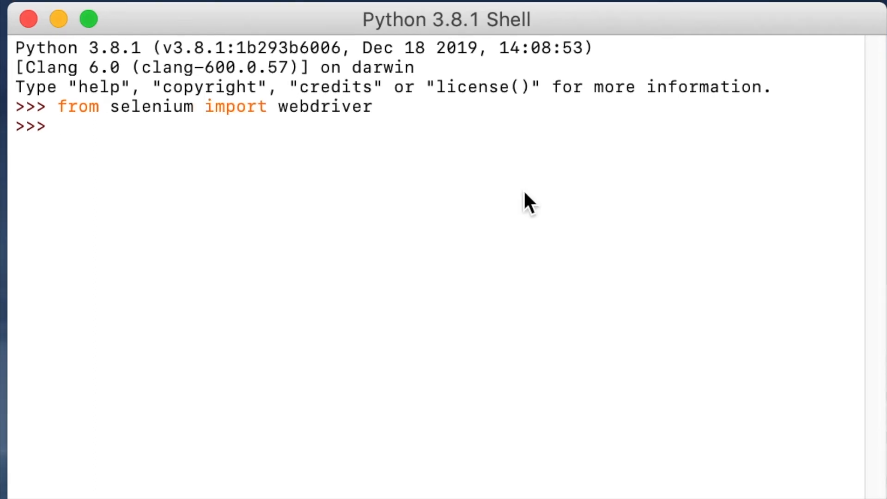
- Run browser = webdriver.Chrome('/Users/<user>/Desktop/chromedriver') to open automated Chrome
text(browser =)
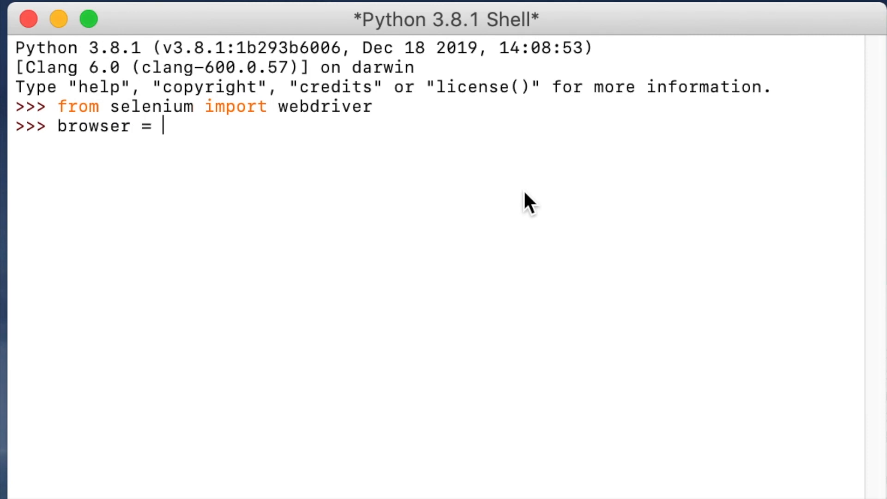
text(webdri)
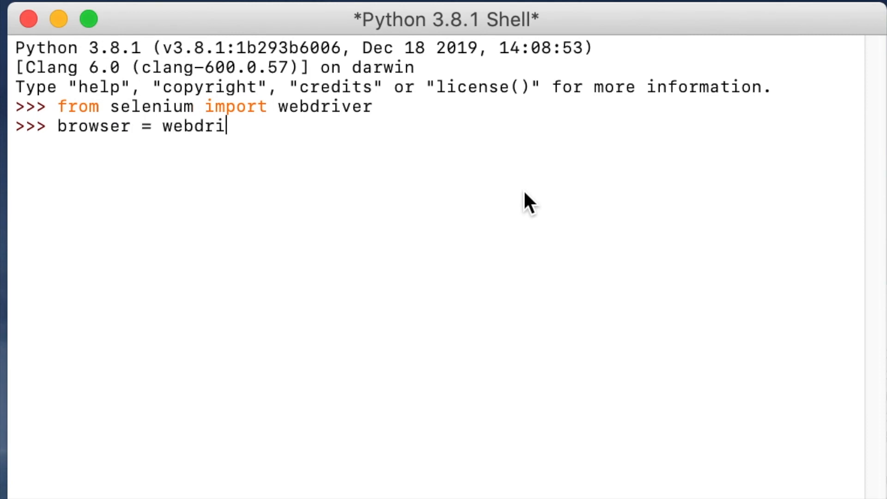
text(ver.Chrome)
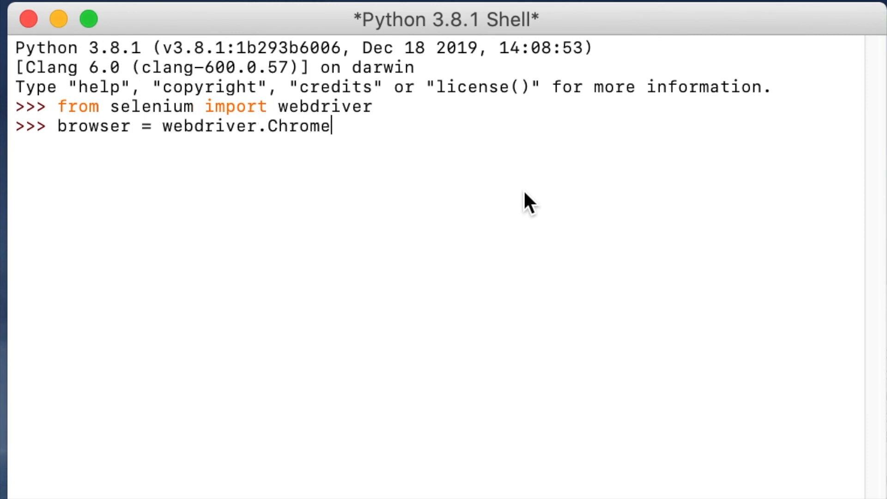
text(())
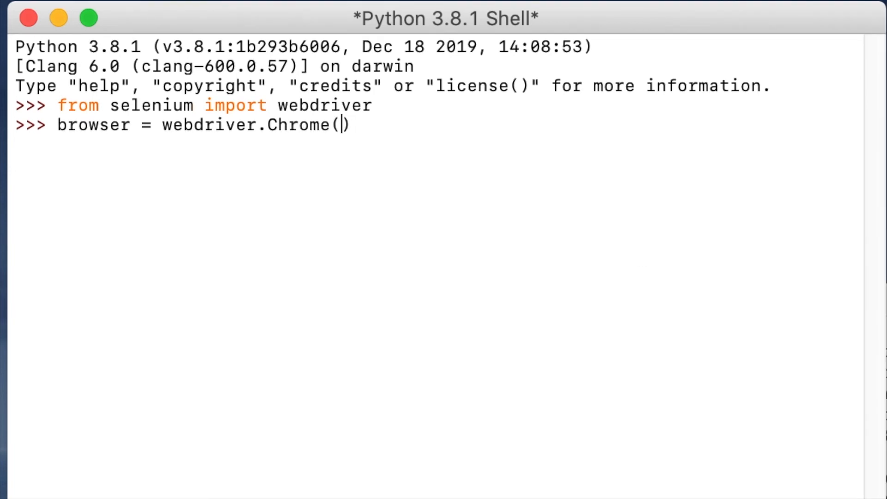
text('/')
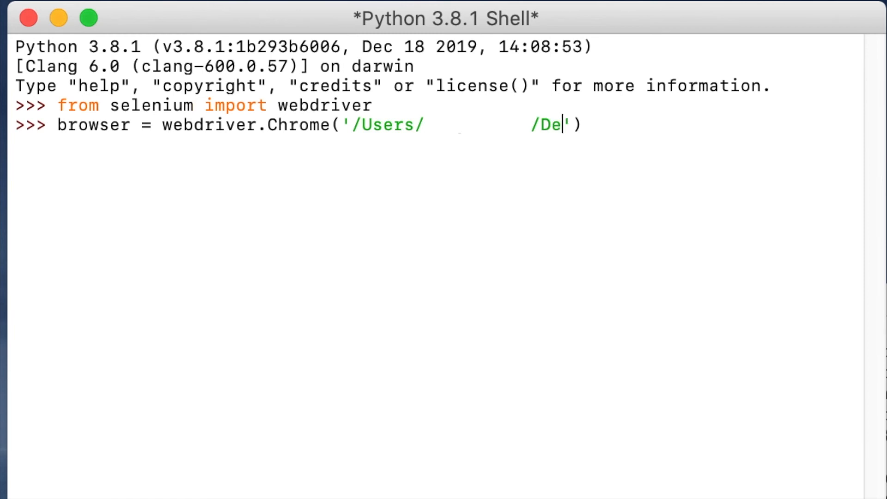
text(sktop/)
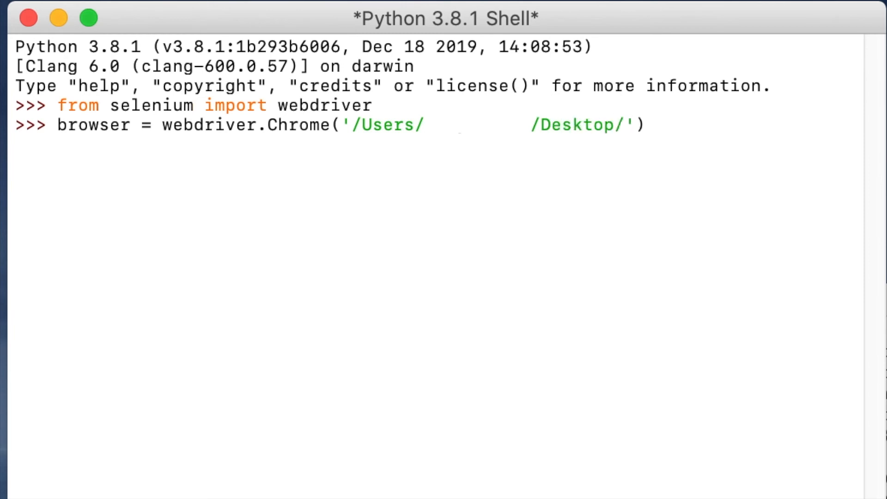
text(chromedriver')
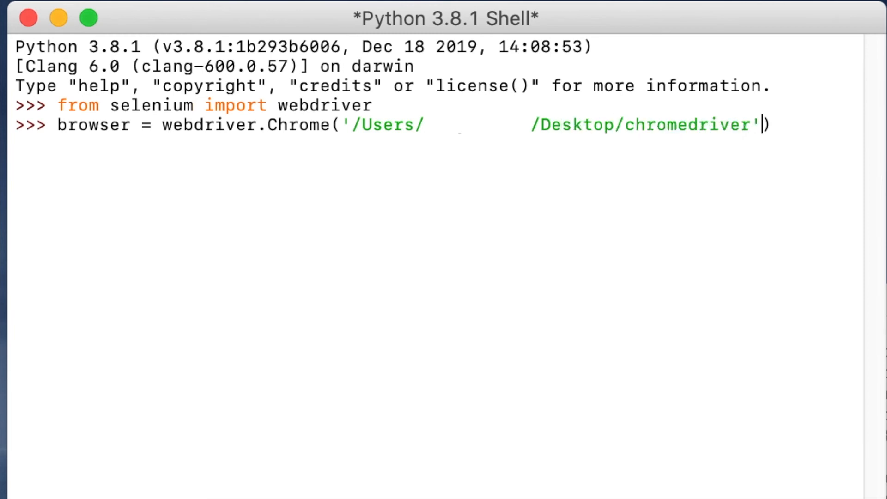
key(enter)
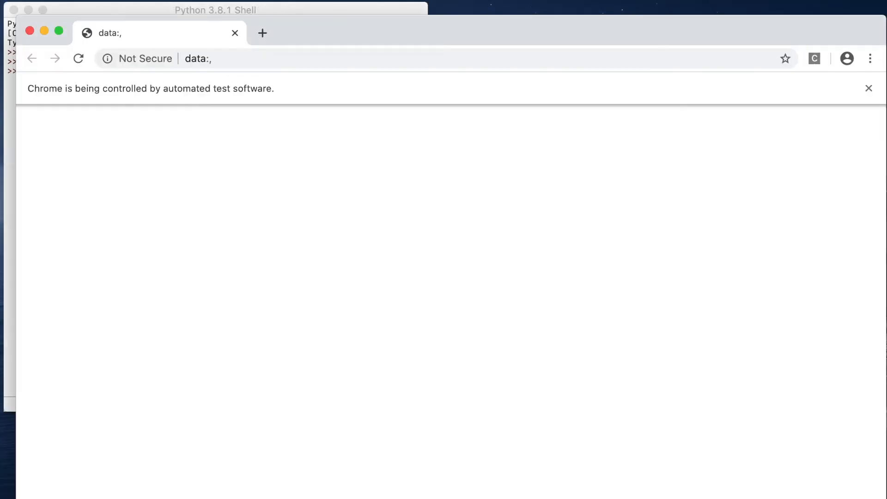
mouse_move(446, 10)
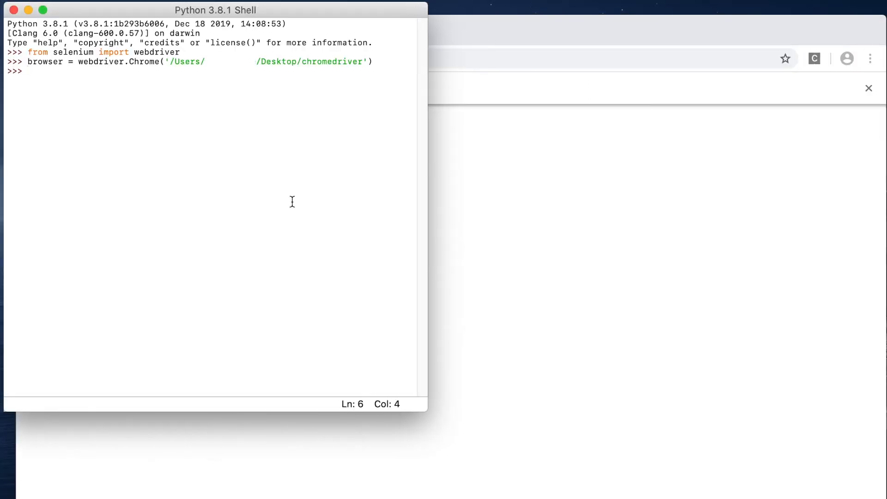
text(browser.)
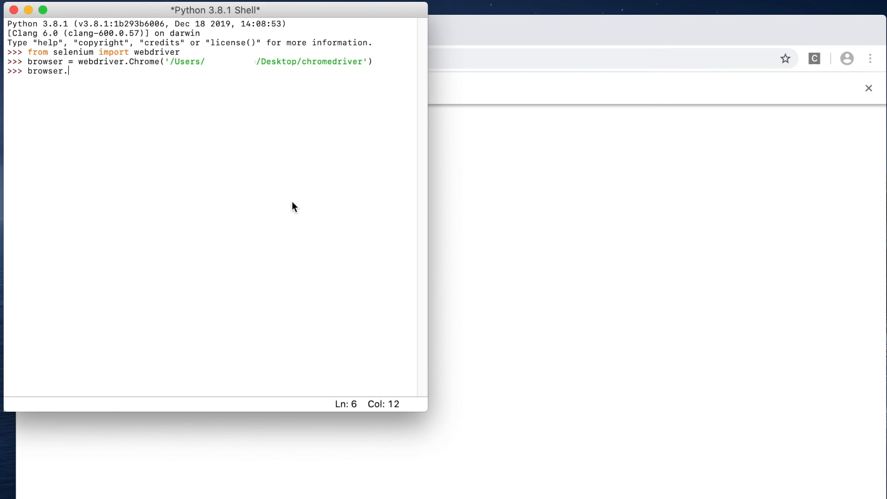
text(get(''))
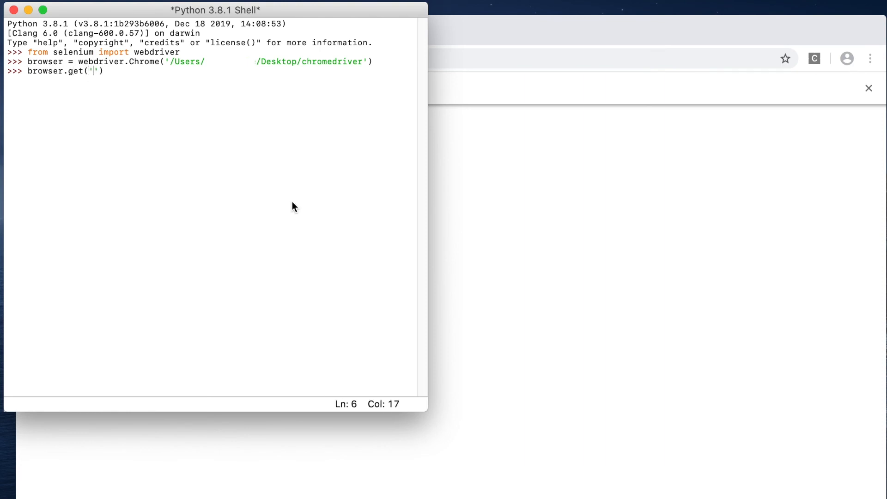
text(https://y)
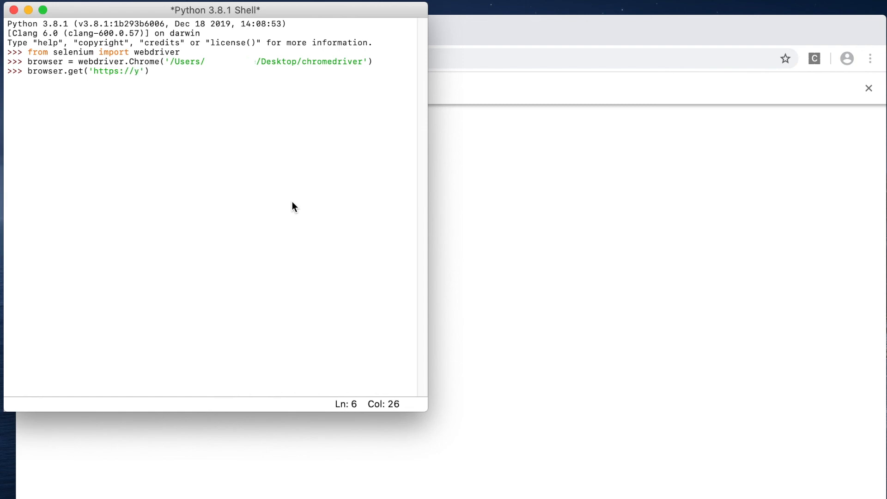
text(outube.com)
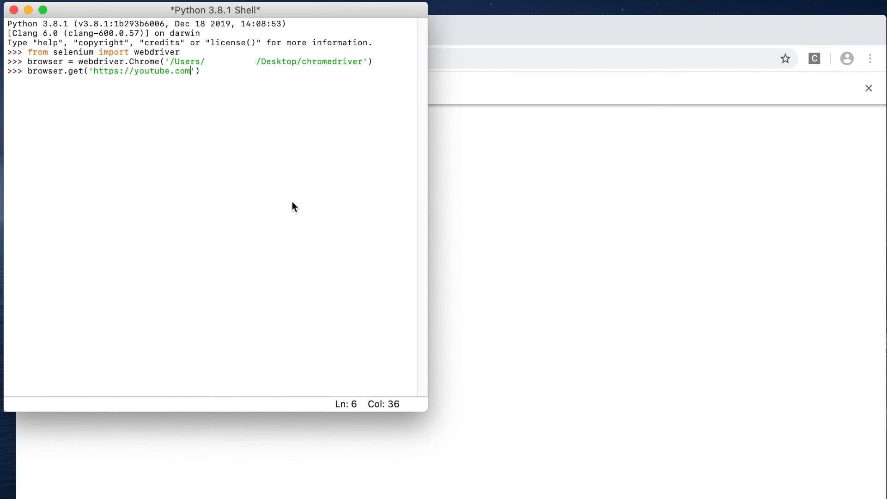